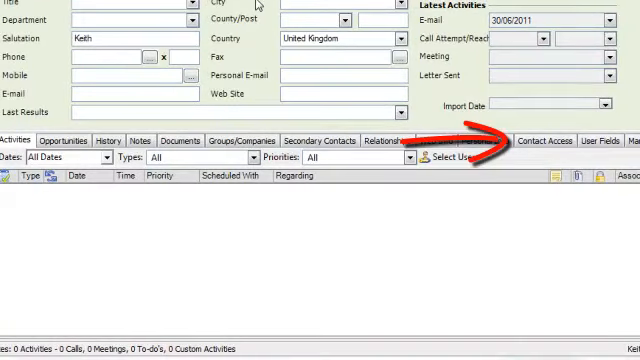
- View the contact's Contact Access details showing the 08/03/2012 latest Edit Date
left_click(544, 140)
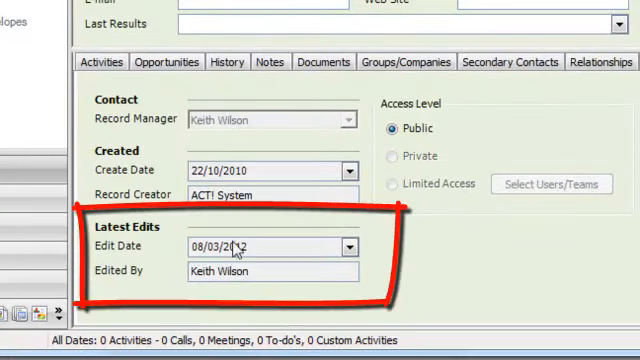
mouse_move(275, 249)
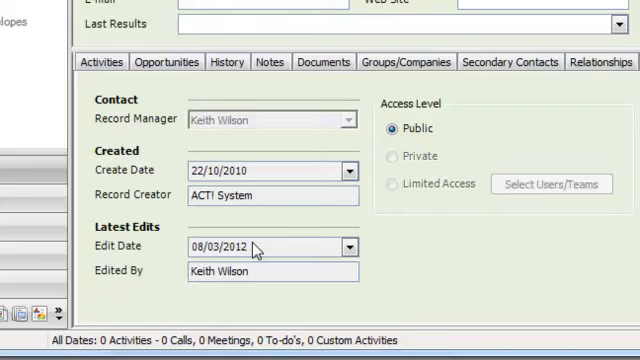
mouse_move(229, 293)
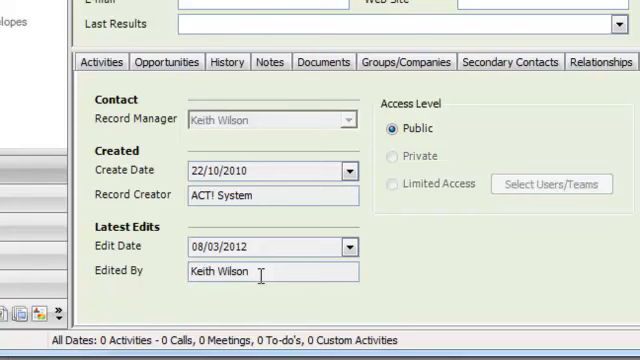
mouse_move(278, 248)
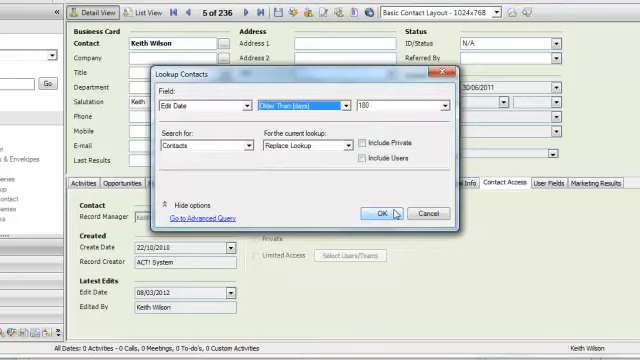
- Submit the lookup for contacts with Edit Date older than 180 days
left_click(382, 211)
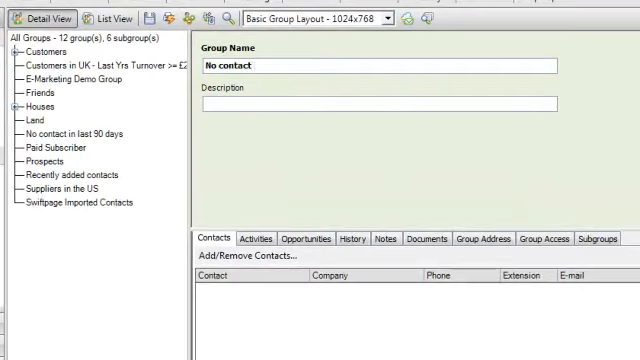
- Complete the group name as 'No contact in 6 months'
type("in 6 months")
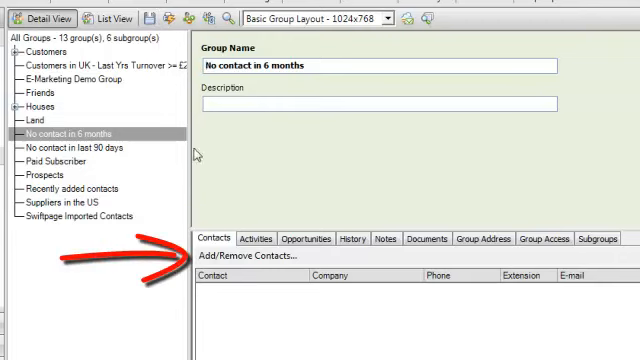
- Add the criterion Edit Date Older Than 180 days, preview the 176 matches, and accept
left_click(240, 258)
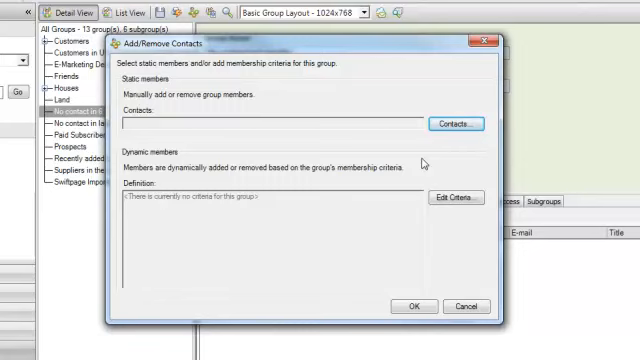
mouse_move(450, 198)
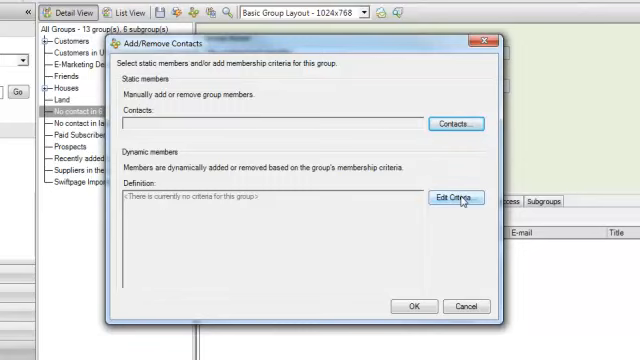
left_click(449, 197)
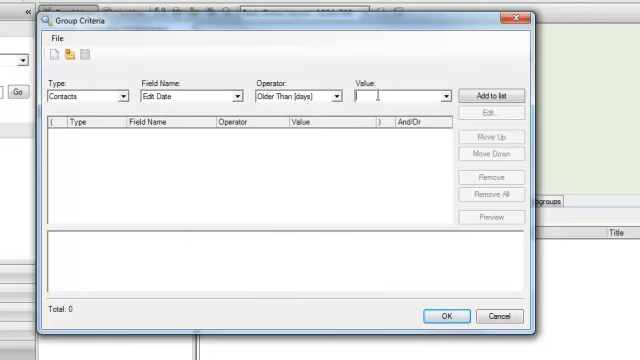
type("180")
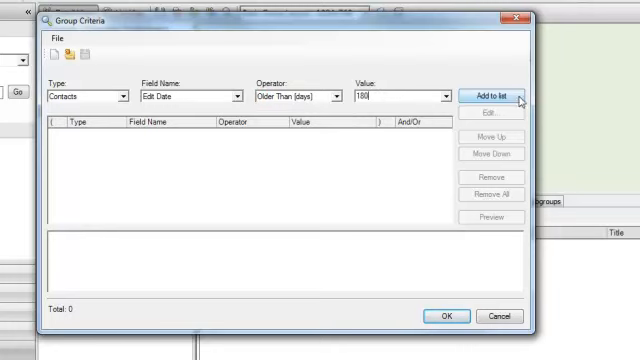
left_click(491, 97)
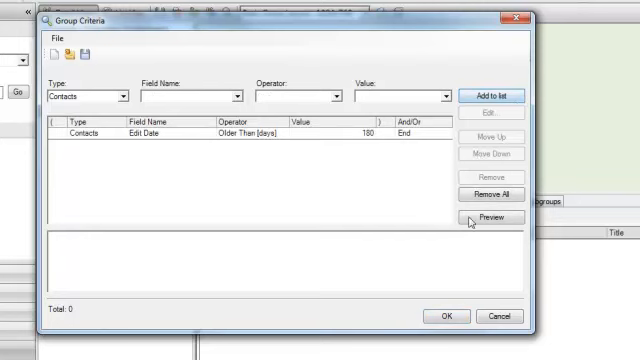
left_click(491, 217)
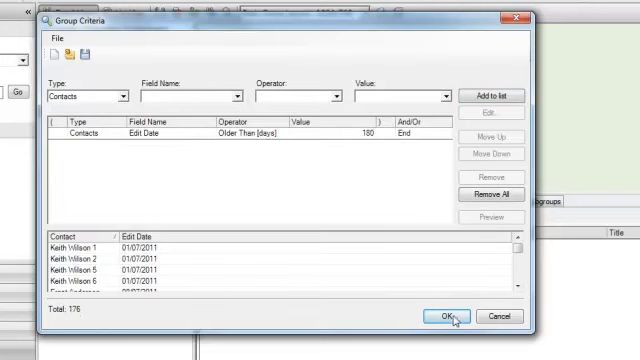
left_click(429, 315)
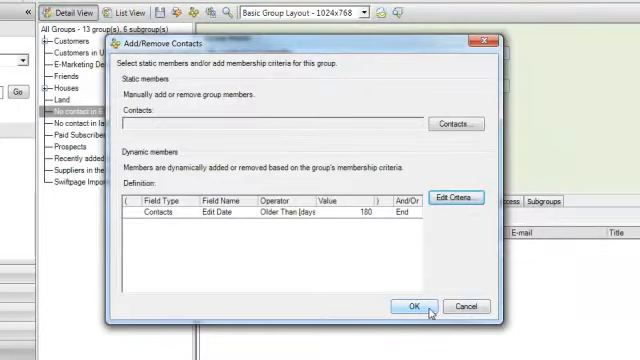
left_click(408, 307)
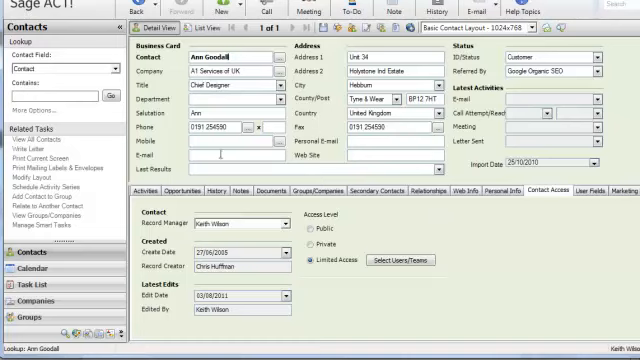
- Begin typing the e-mail address 'ann' in the contact's E-mail field
type("ann")
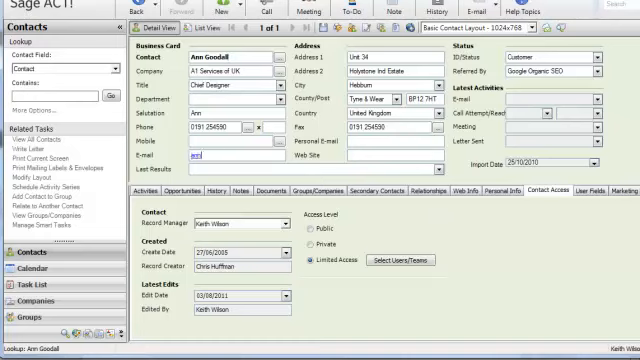